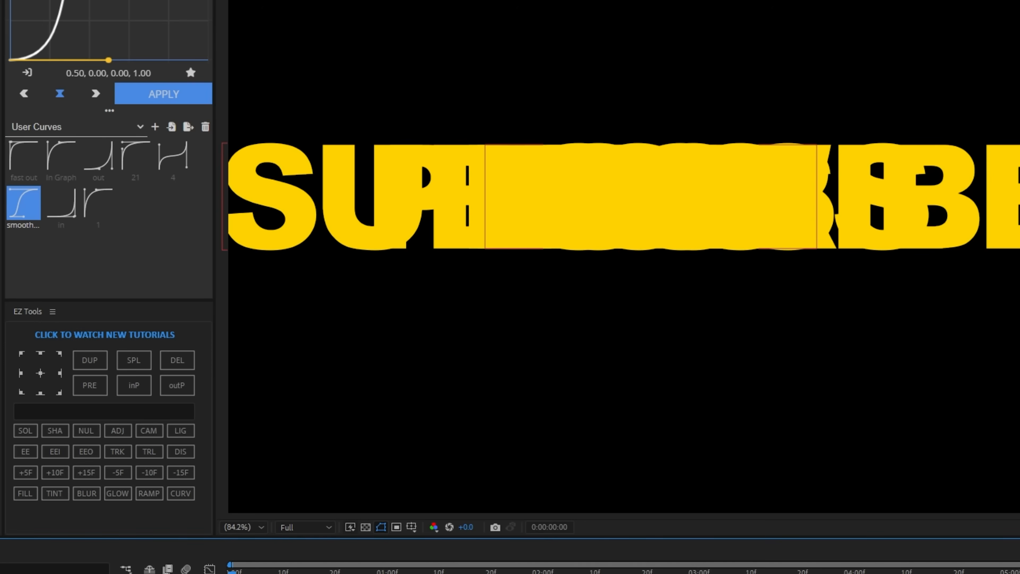
Start creating a new two-node camera via the EZ Tools CAM button
left_click(130, 25)
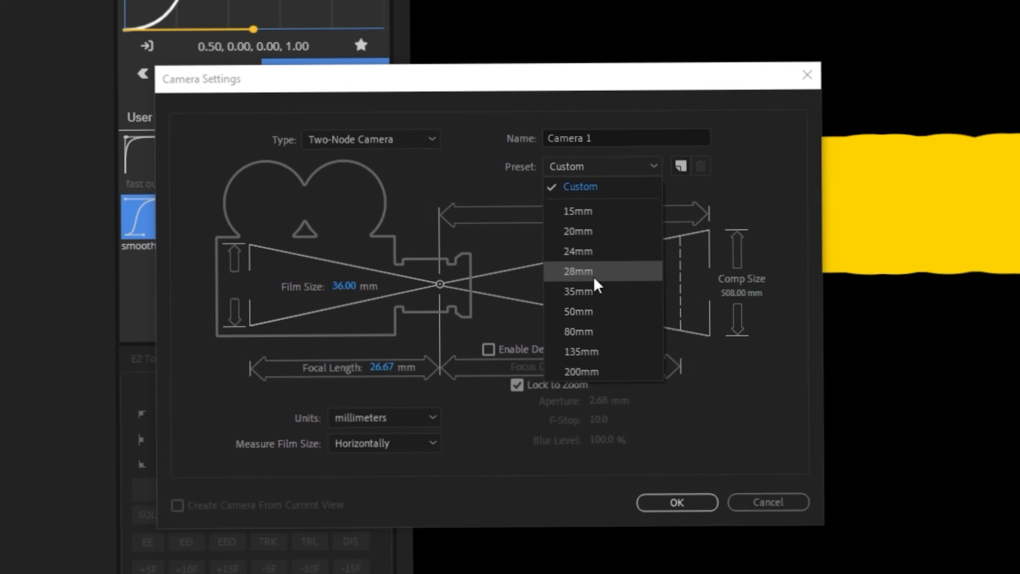
Create Camera 1 with the 28mm preset, make Null 1 3D and parent the camera to it
left_click(577, 271)
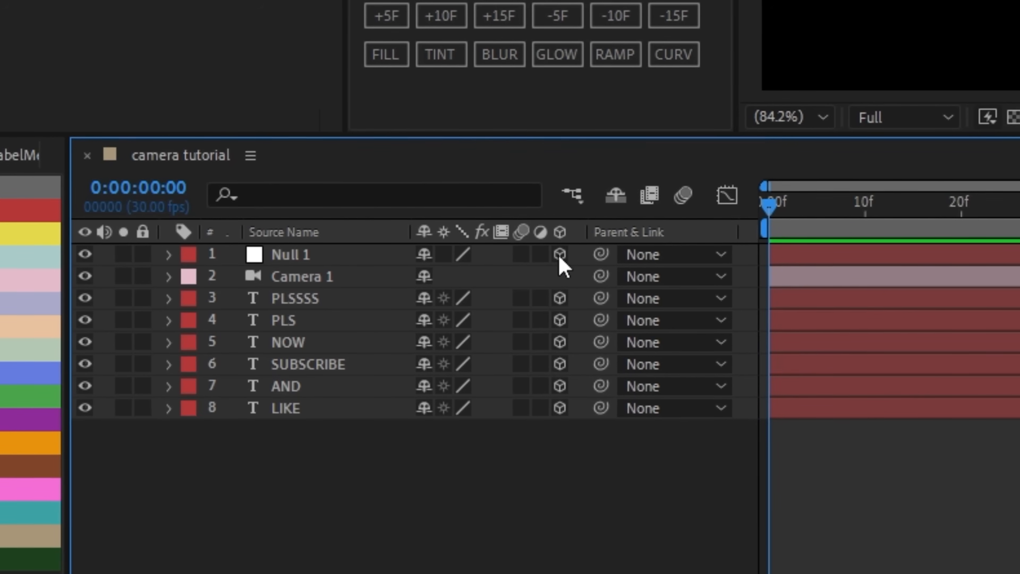
left_click(301, 276)
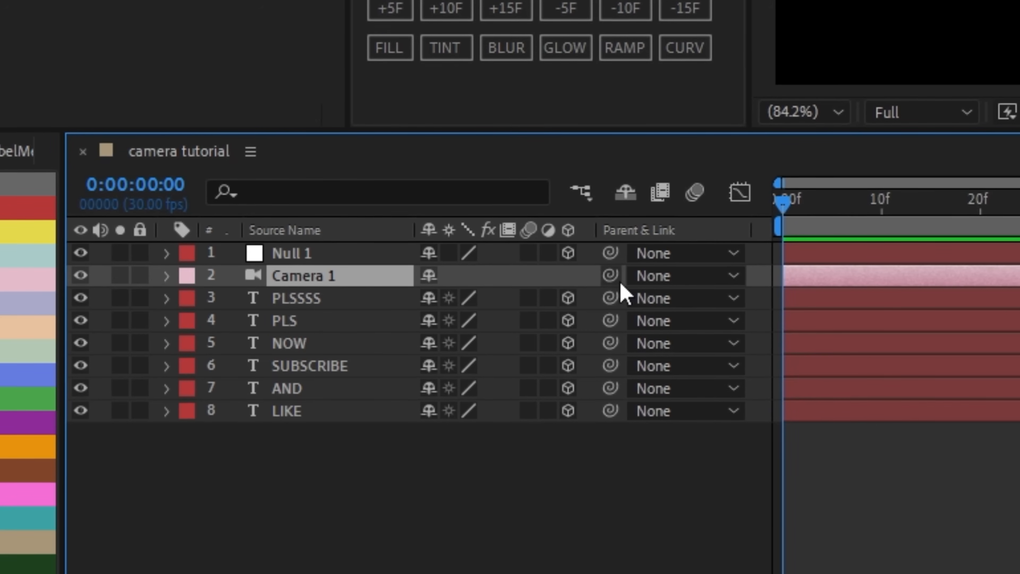
left_click_drag(609, 275, 329, 252)
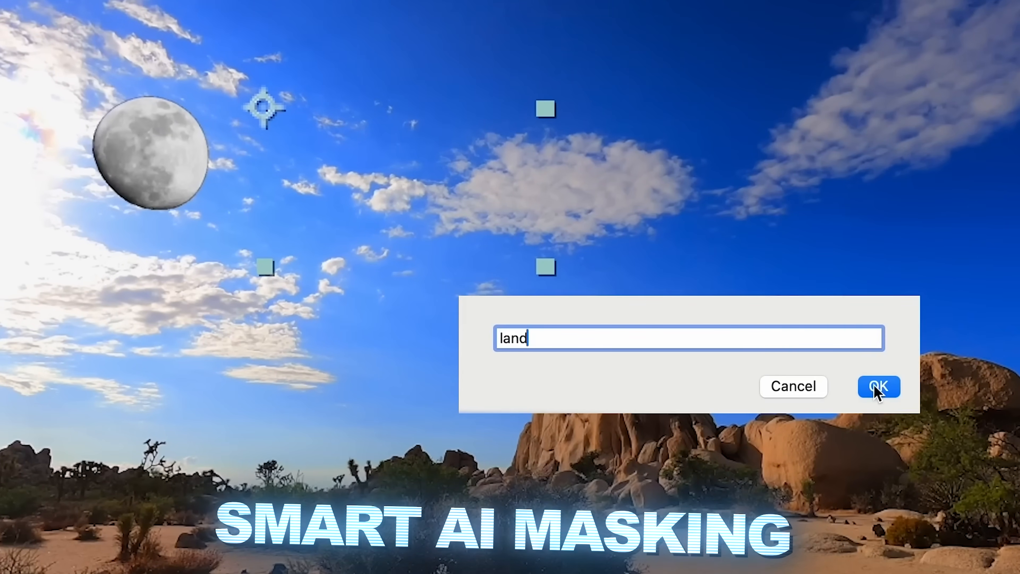
left_click(877, 386)
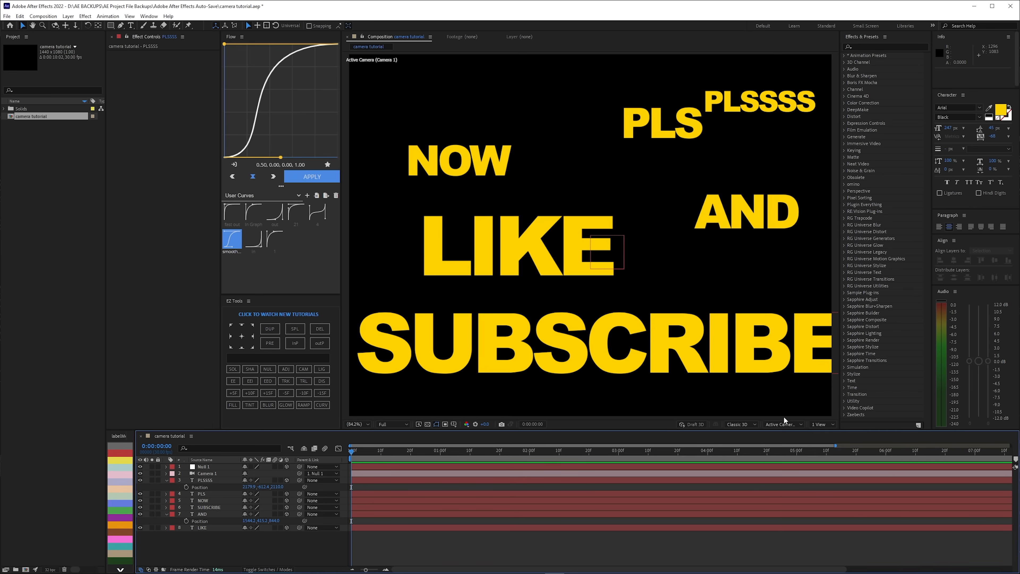
View the scene from Custom View 1 to rotate the words, then return to Active Camera
left_click(781, 424)
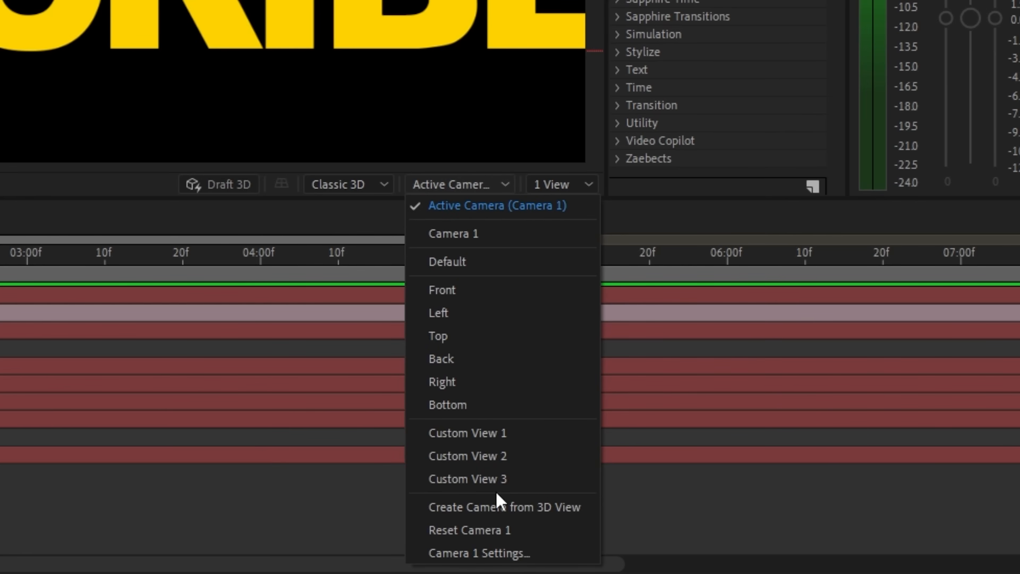
left_click(467, 433)
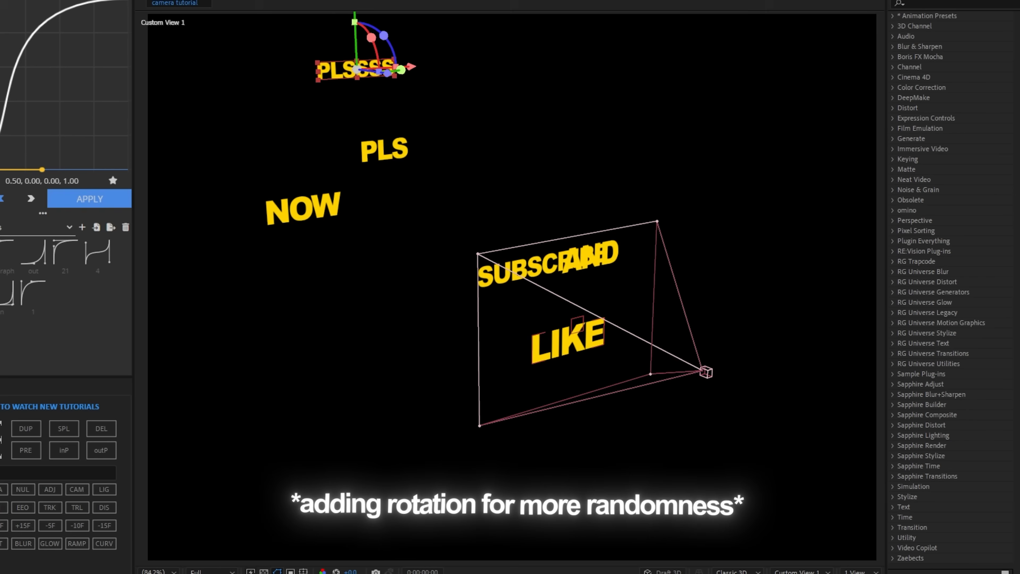
left_click(674, 351)
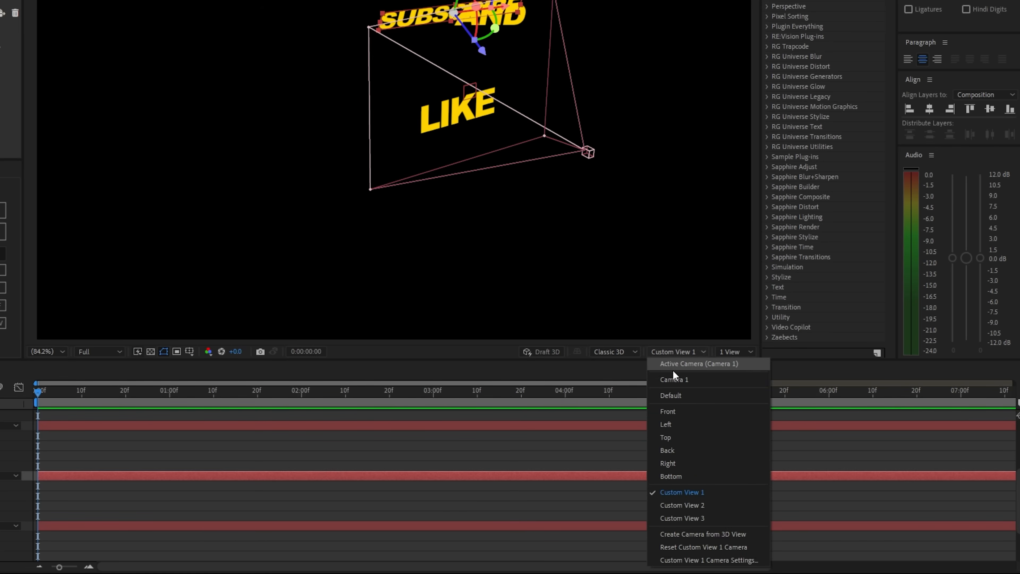
left_click(699, 363)
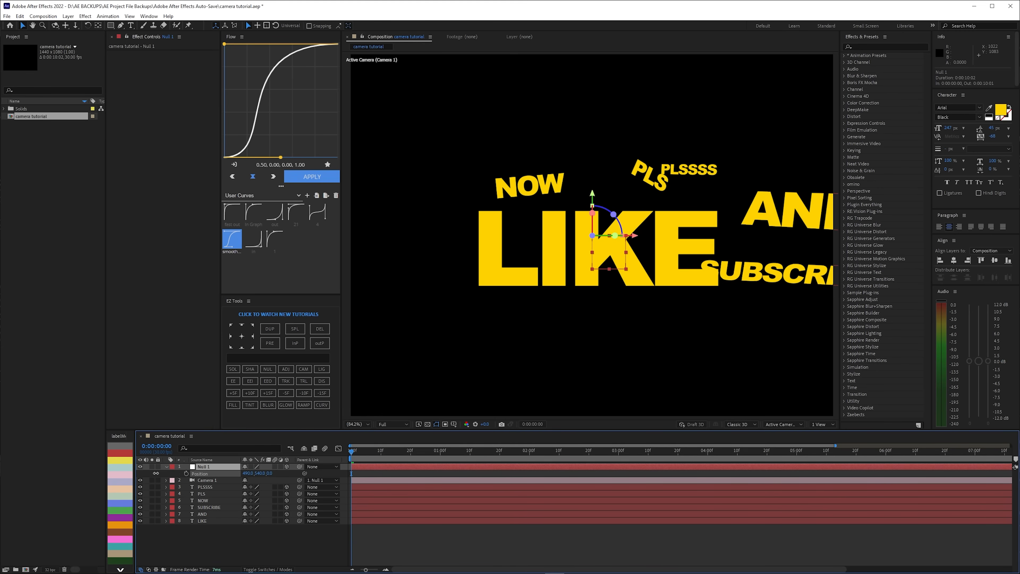
Overlay a grid on the composition view from the grid and guides options
left_click(455, 423)
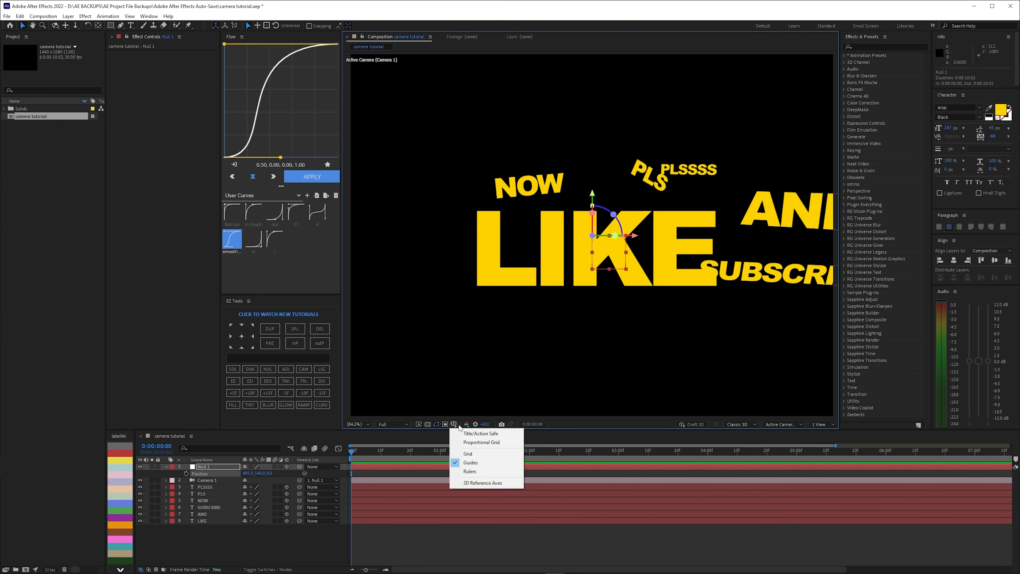
left_click(467, 453)
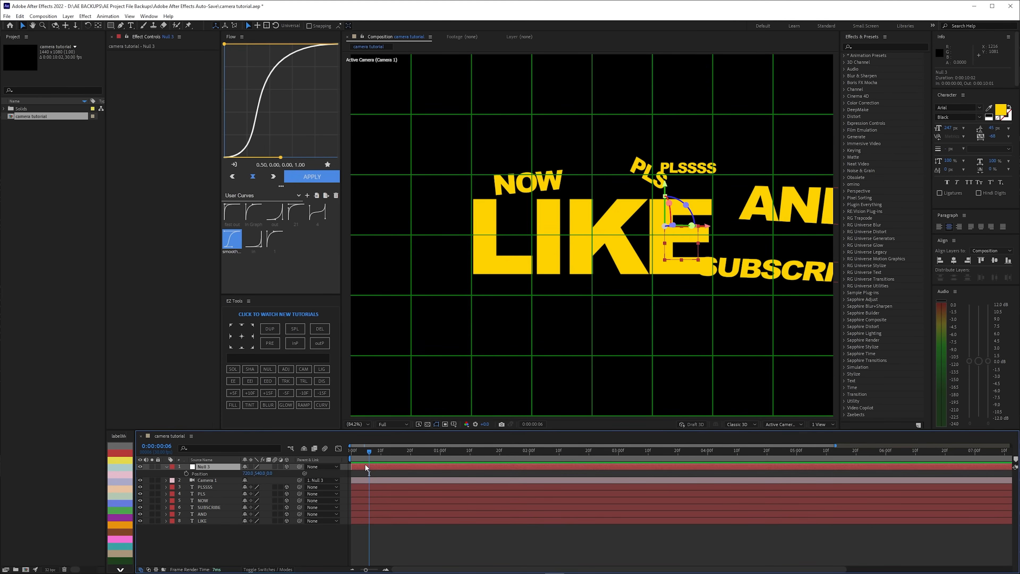
mouse_move(436, 479)
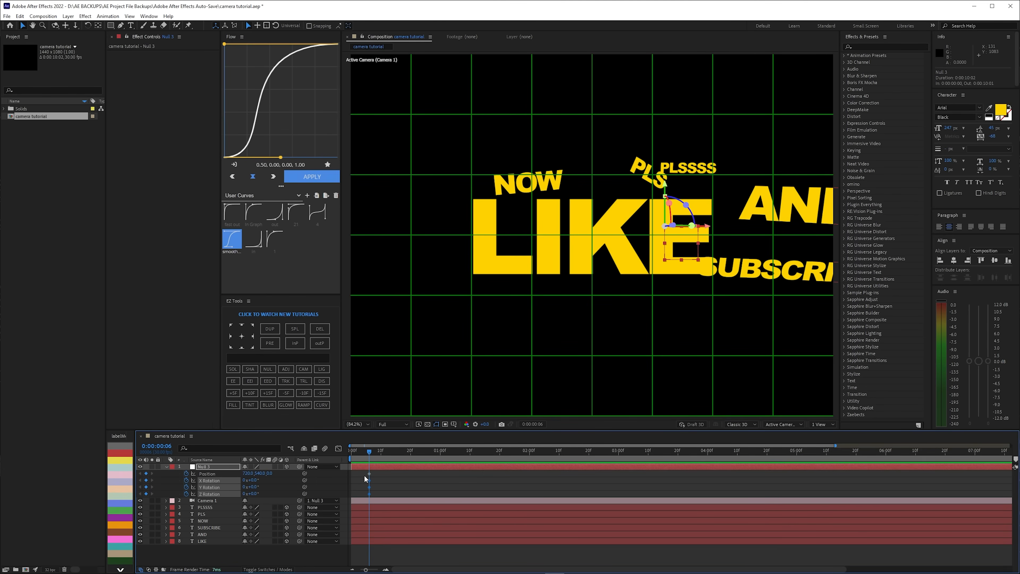
mouse_move(373, 481)
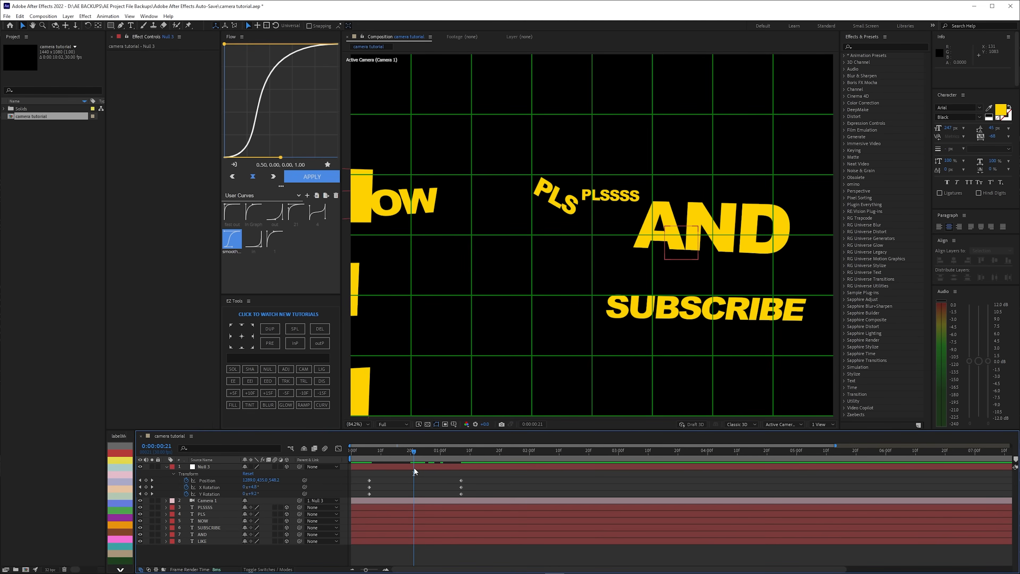
mouse_move(423, 469)
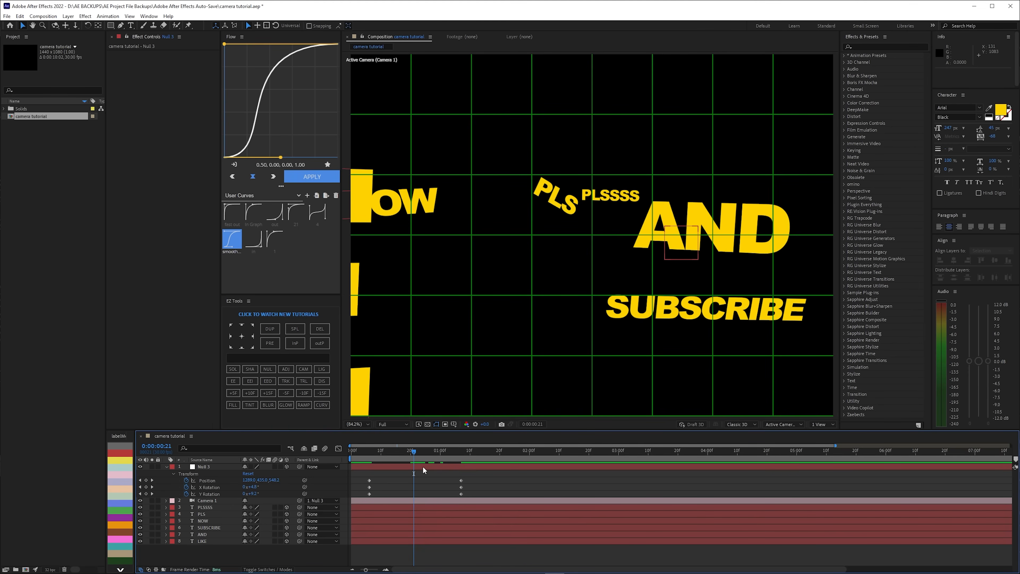
mouse_move(424, 470)
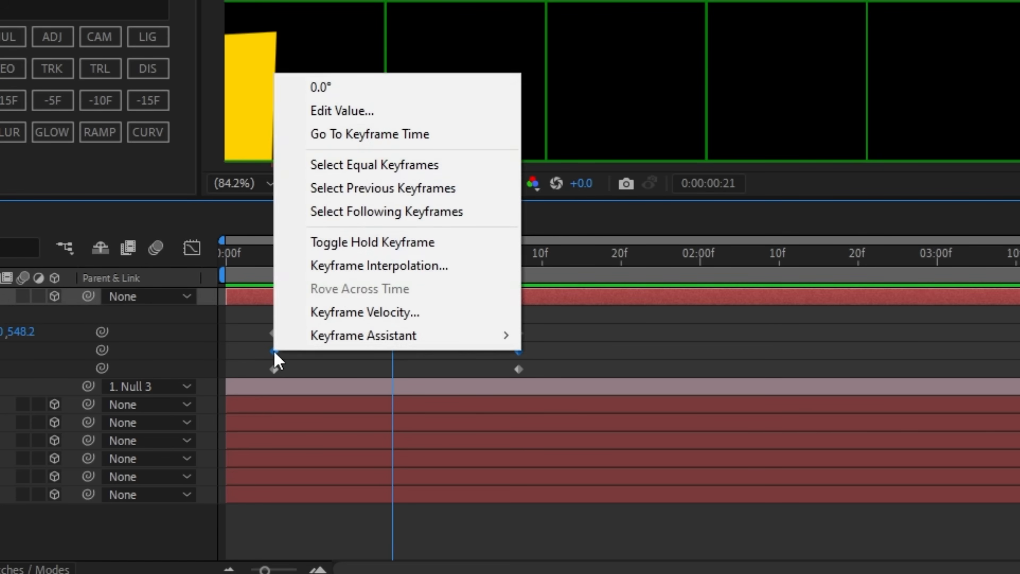
mouse_move(363, 335)
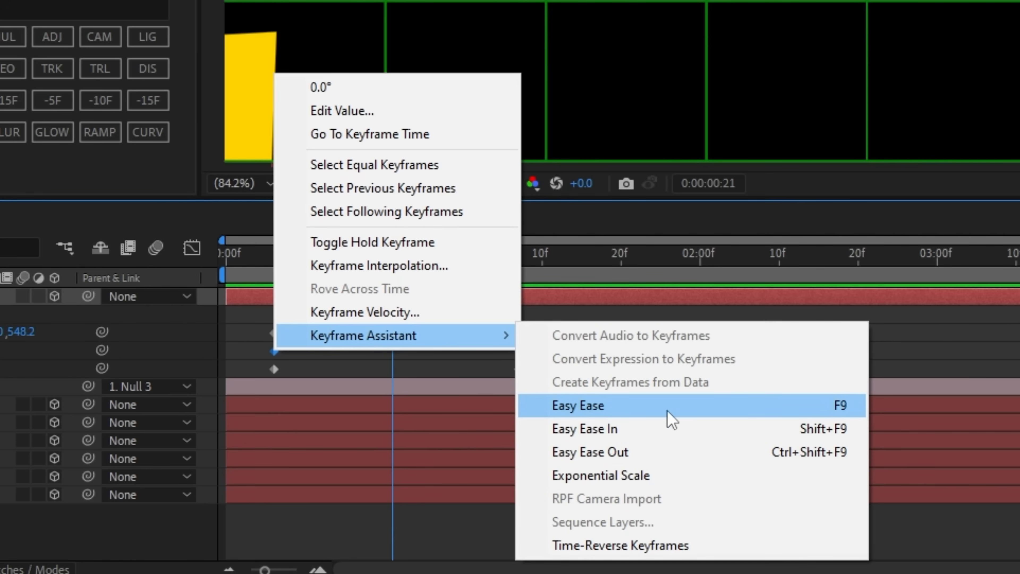
Ease the rotation keyframes and stretch their easing curves in the Graph Editor
left_click(576, 406)
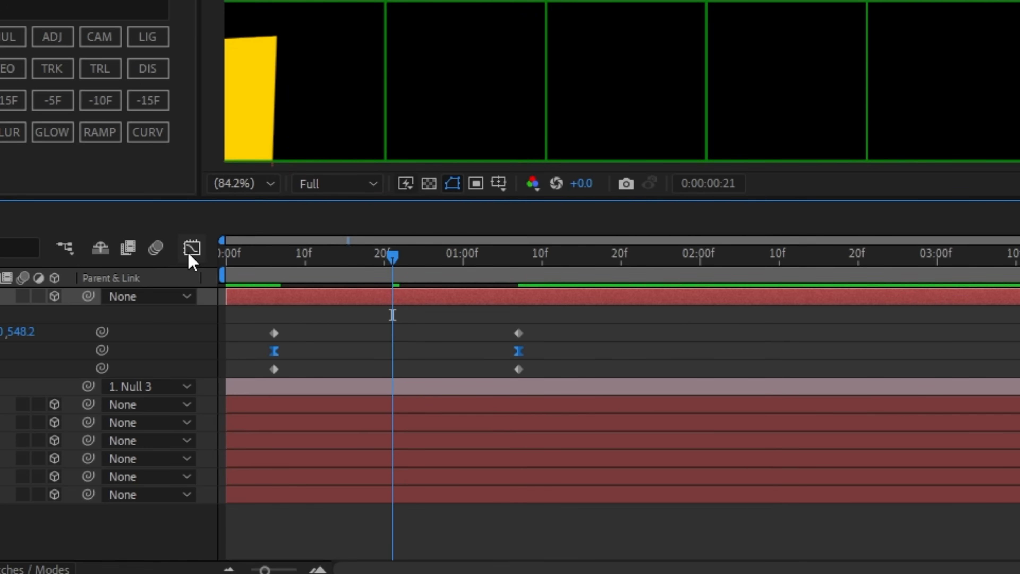
left_click(191, 248)
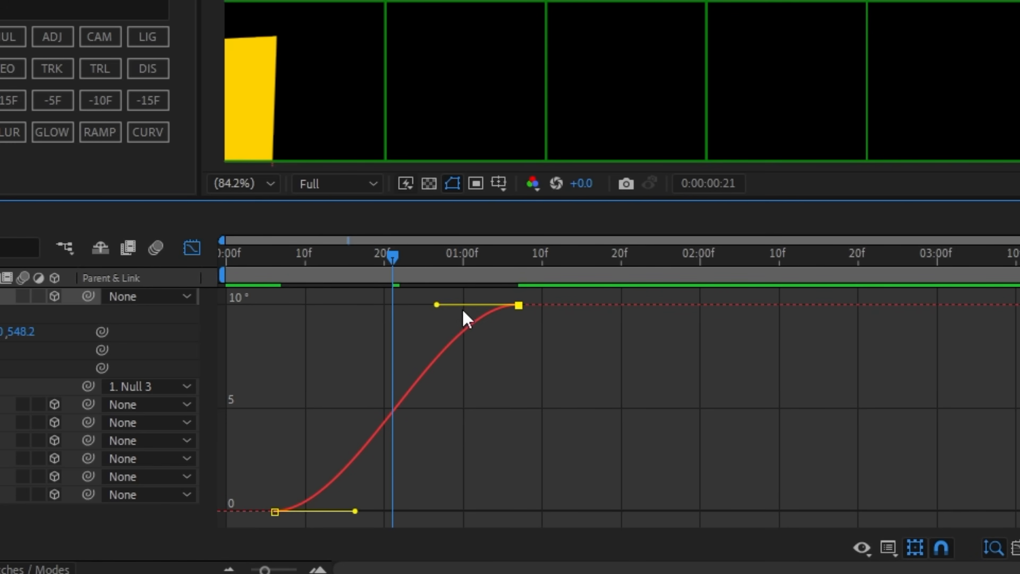
left_click_drag(436, 304, 273, 304)
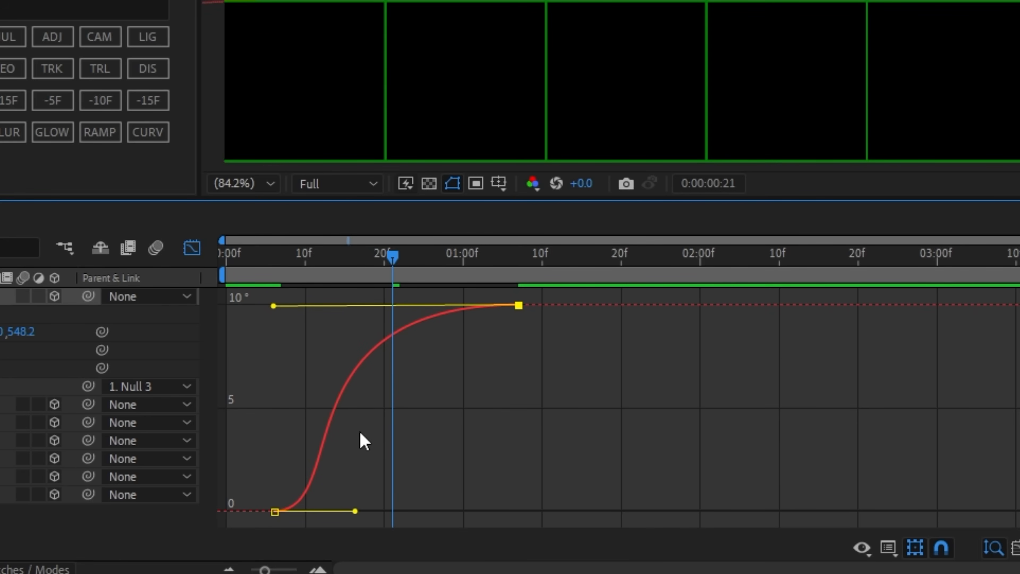
left_click_drag(355, 511, 419, 507)
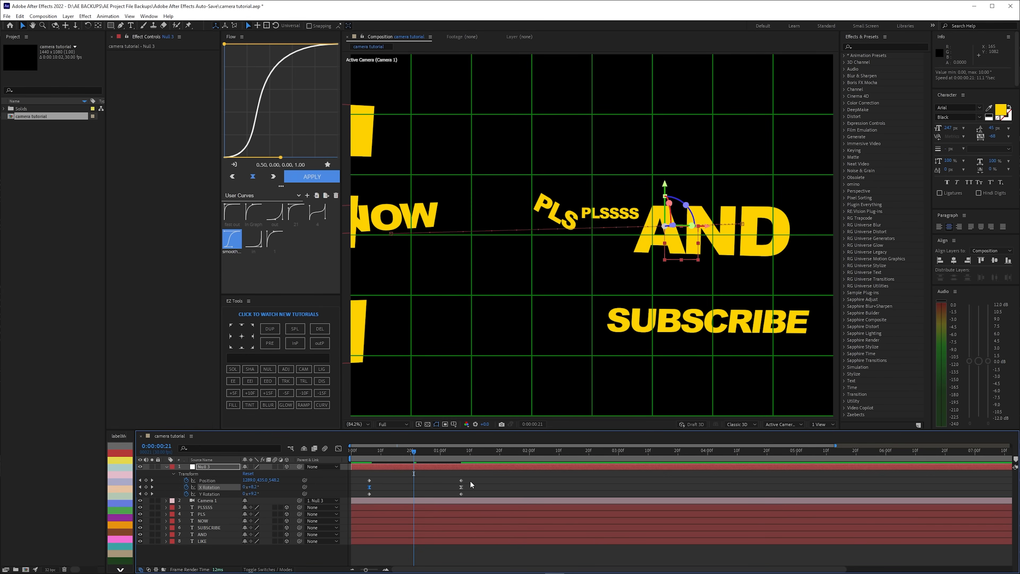
mouse_move(493, 474)
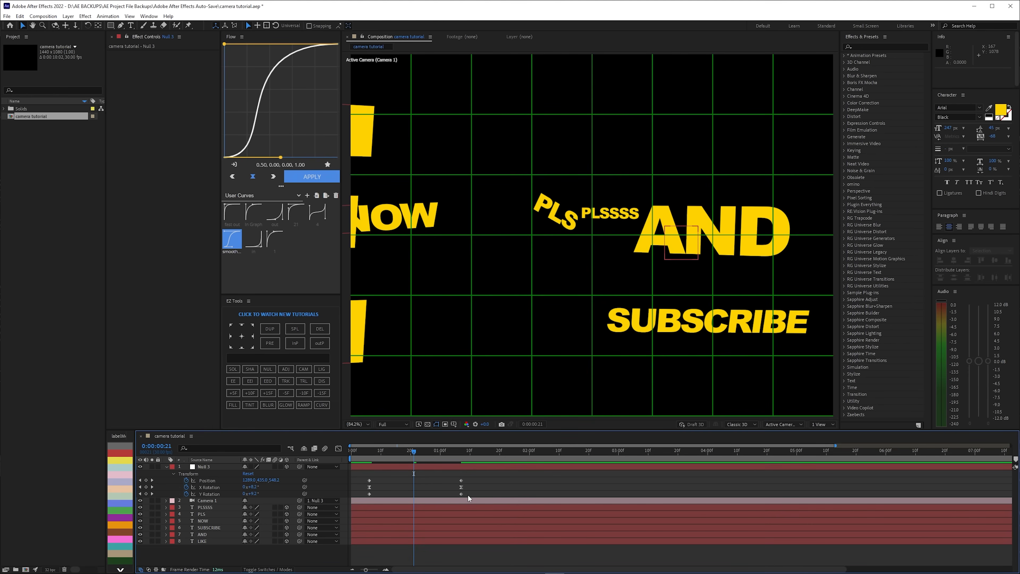
mouse_move(466, 481)
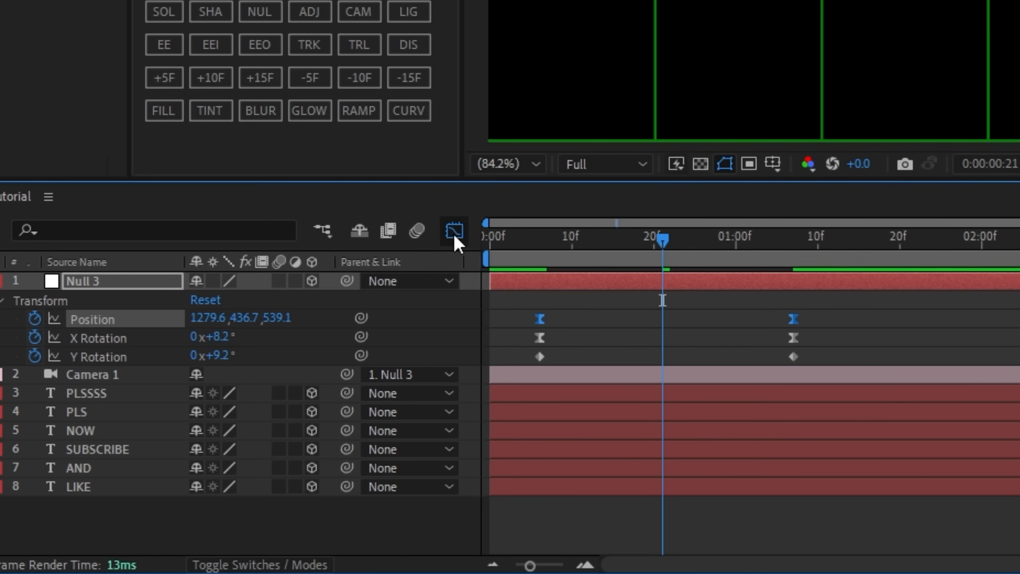
Switch the Graph Editor from the speed graph to the position value graph
left_click(453, 229)
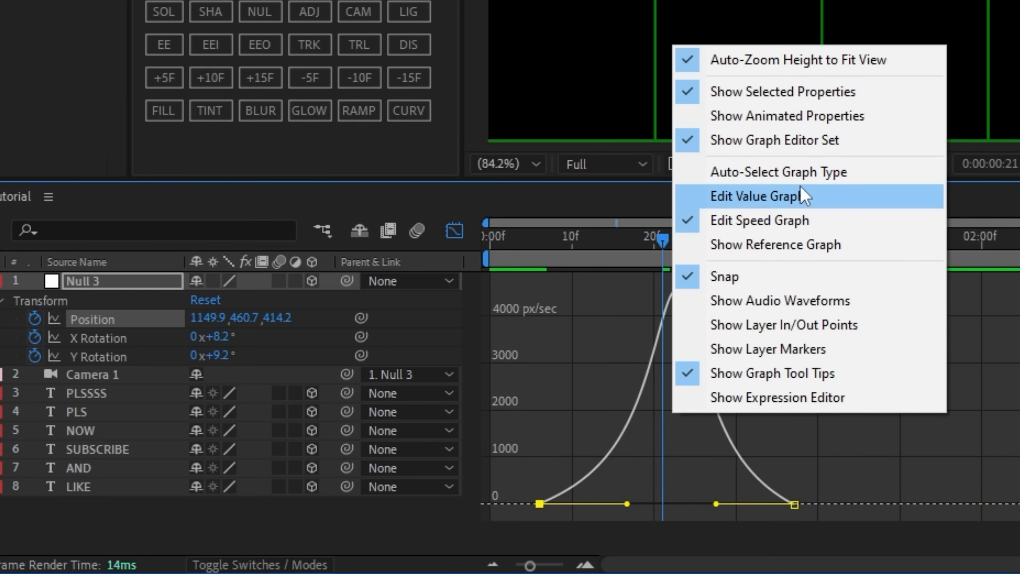
left_click(759, 196)
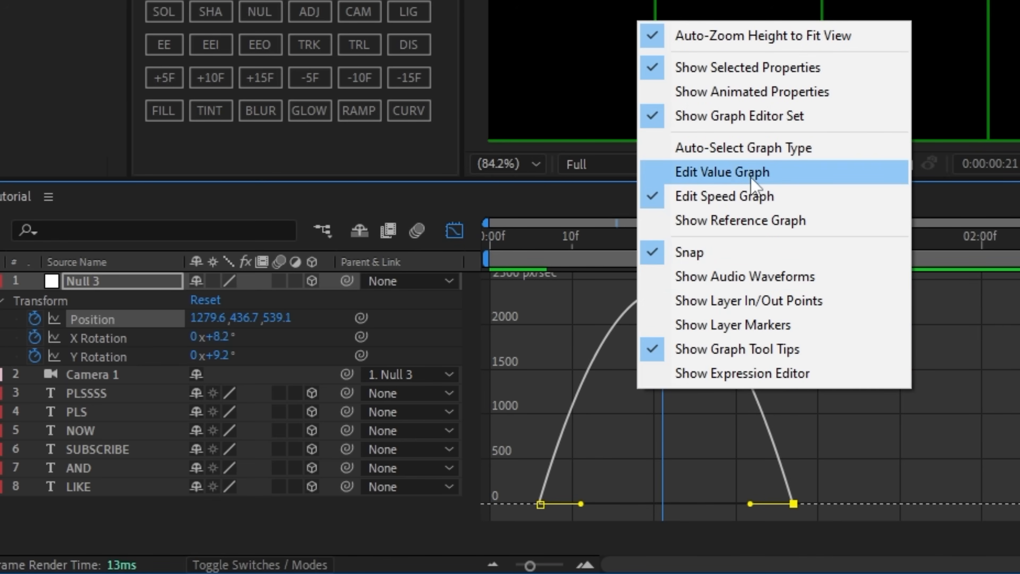
left_click(720, 171)
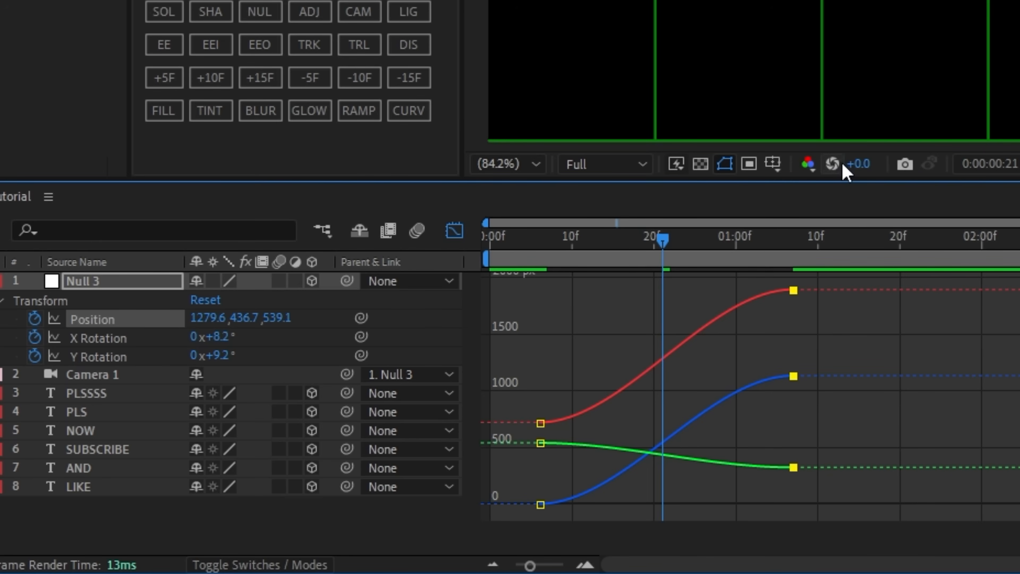
Separate Position into X, Y and Z dimensions and adjust the last Y Position keyframe
right_click(93, 319)
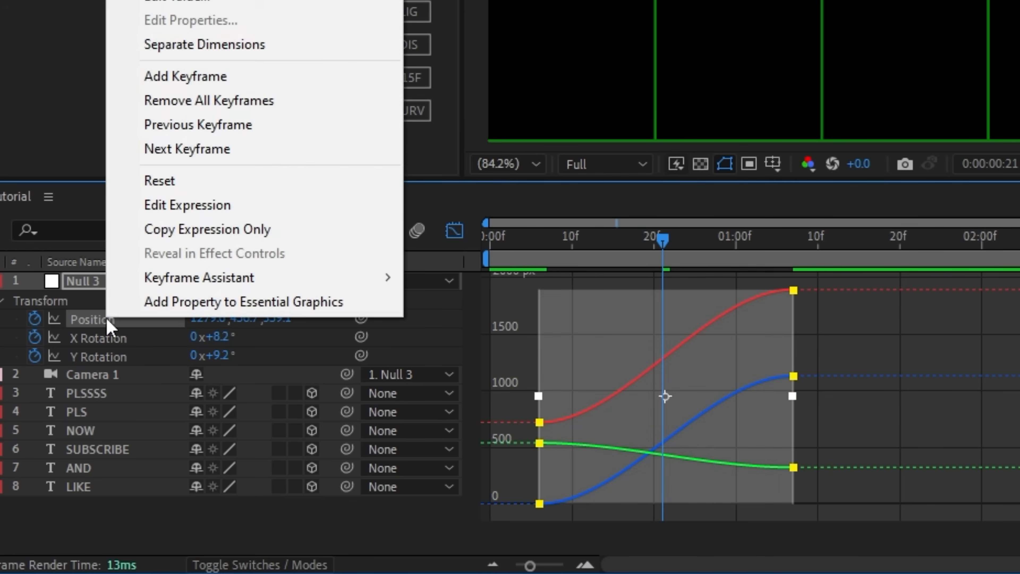
left_click(204, 43)
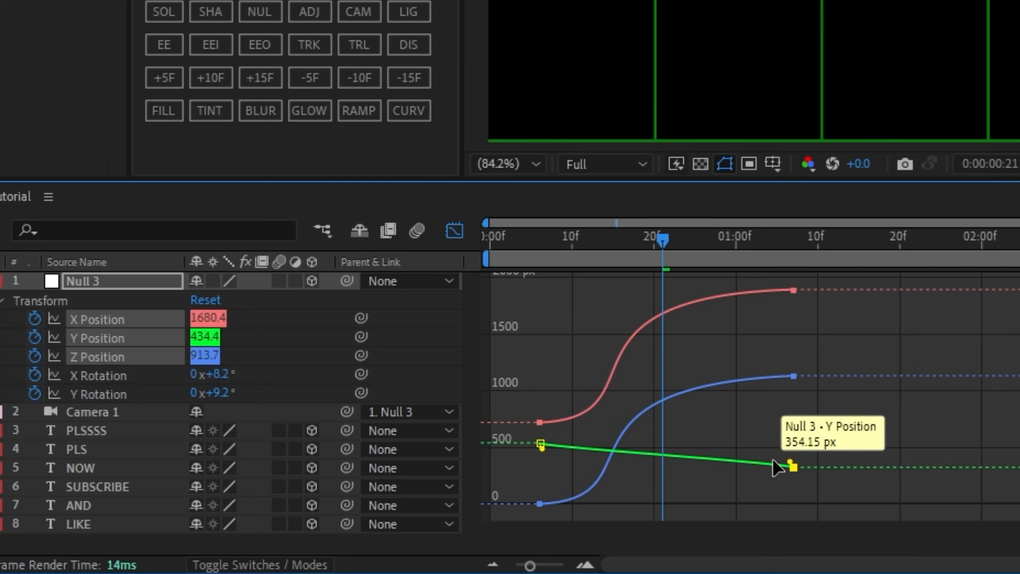
left_click_drag(787, 466, 793, 413)
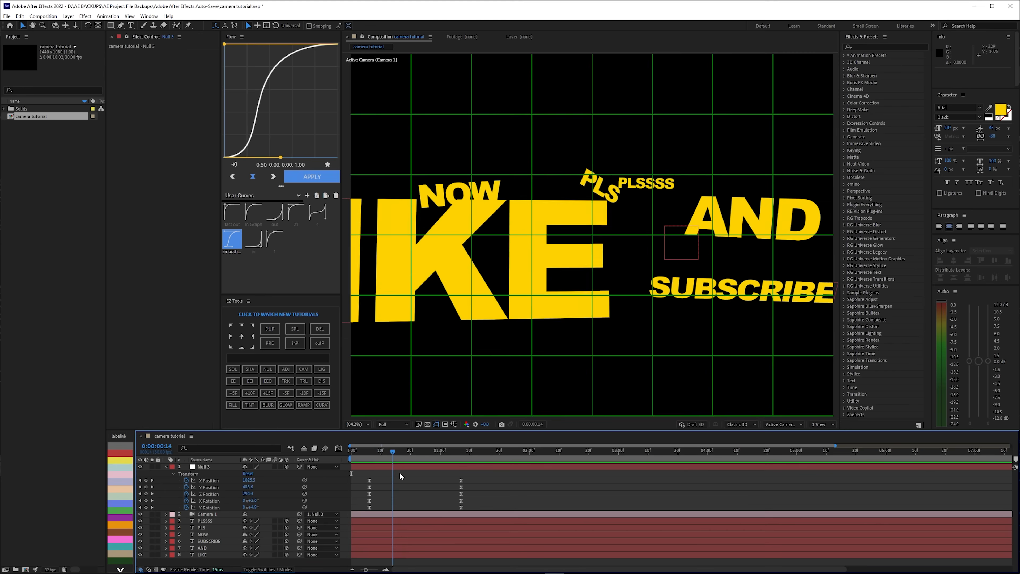
Add a second null and parent it to the existing null in the chain
left_click(458, 450)
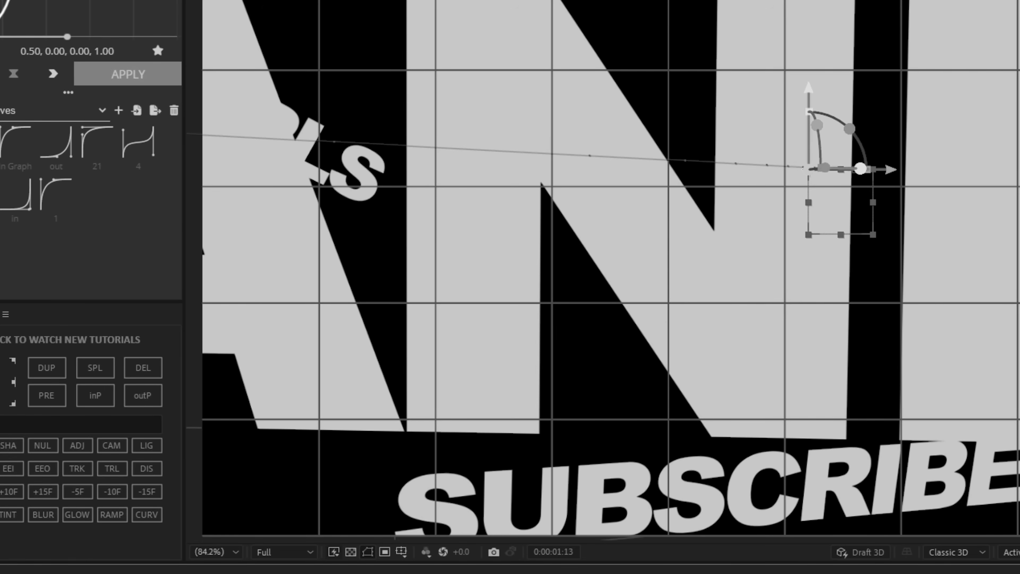
left_click(66, 15)
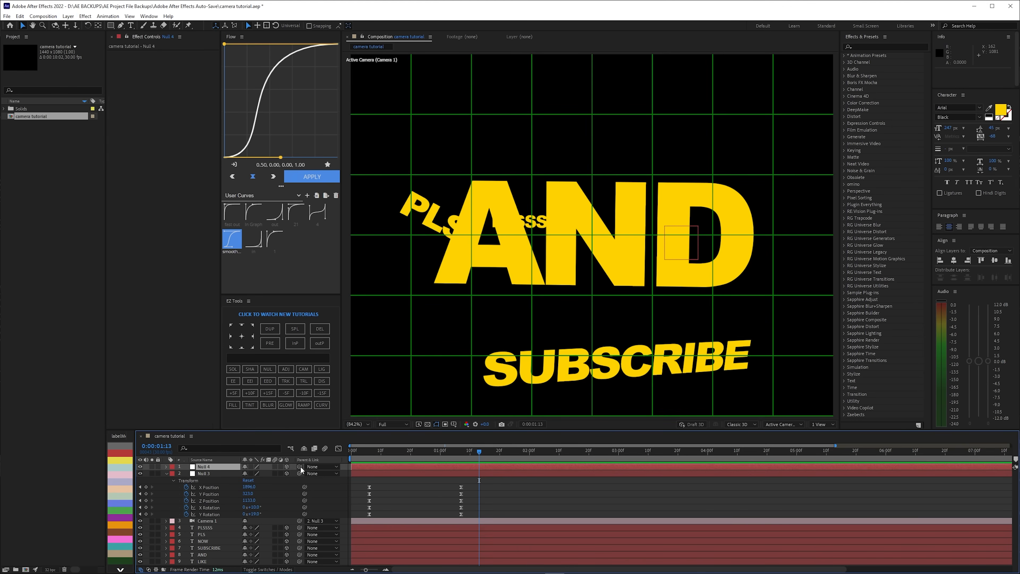
left_click_drag(301, 470, 216, 477)
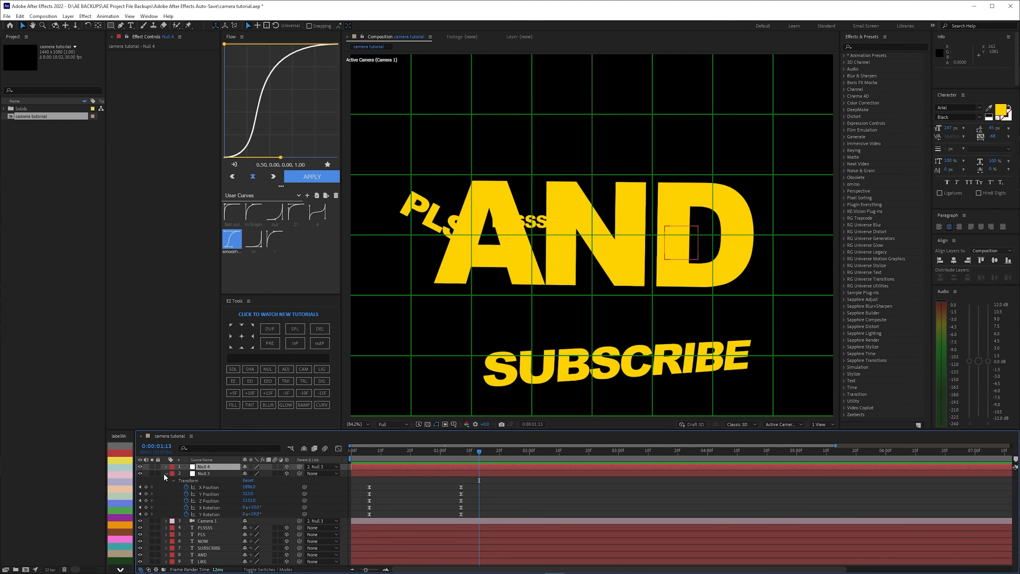
left_click(207, 473)
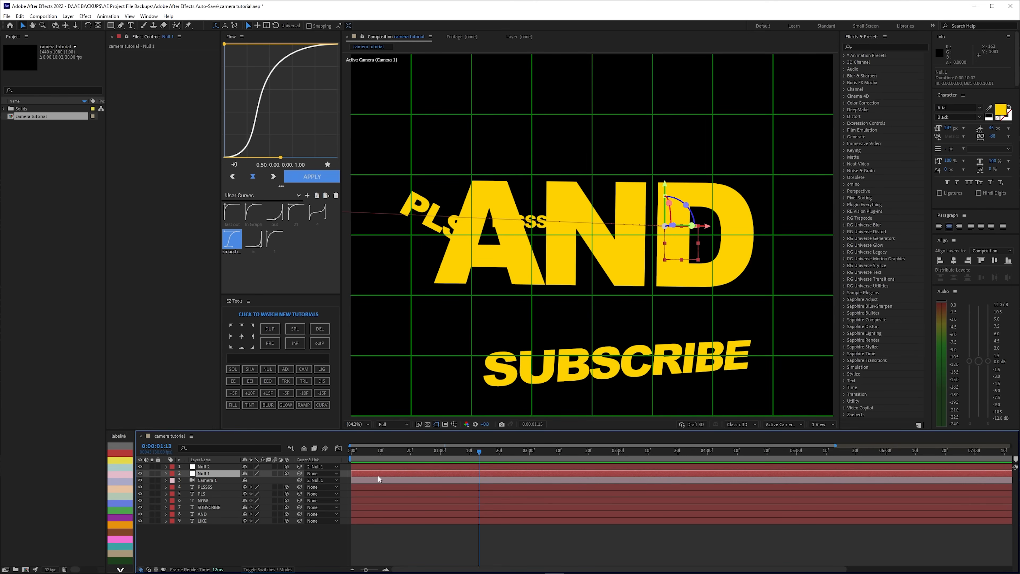
Reveal Null 1's keyframes, select Null 2 and move to about one second
left_click(156, 473)
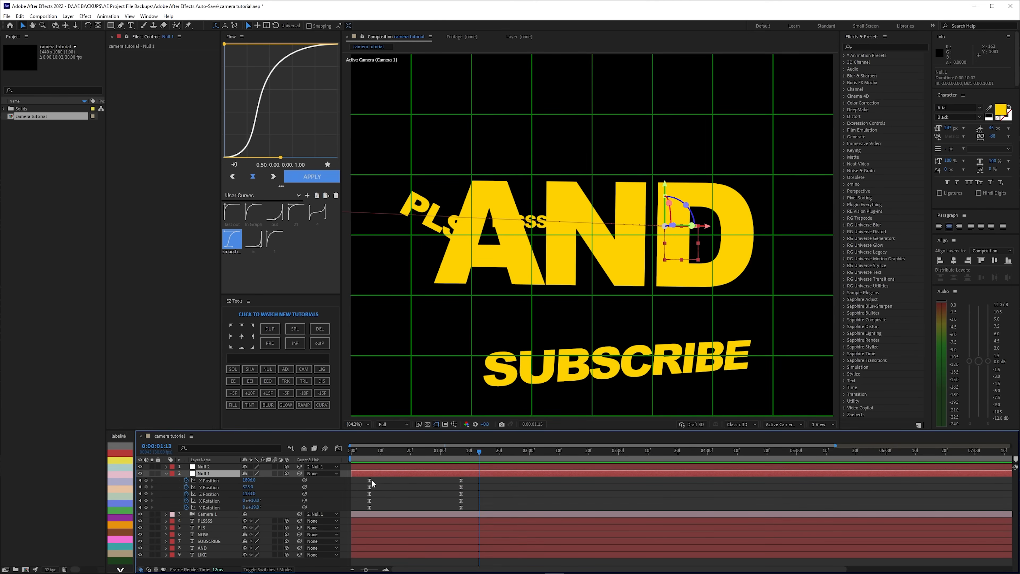
left_click(447, 450)
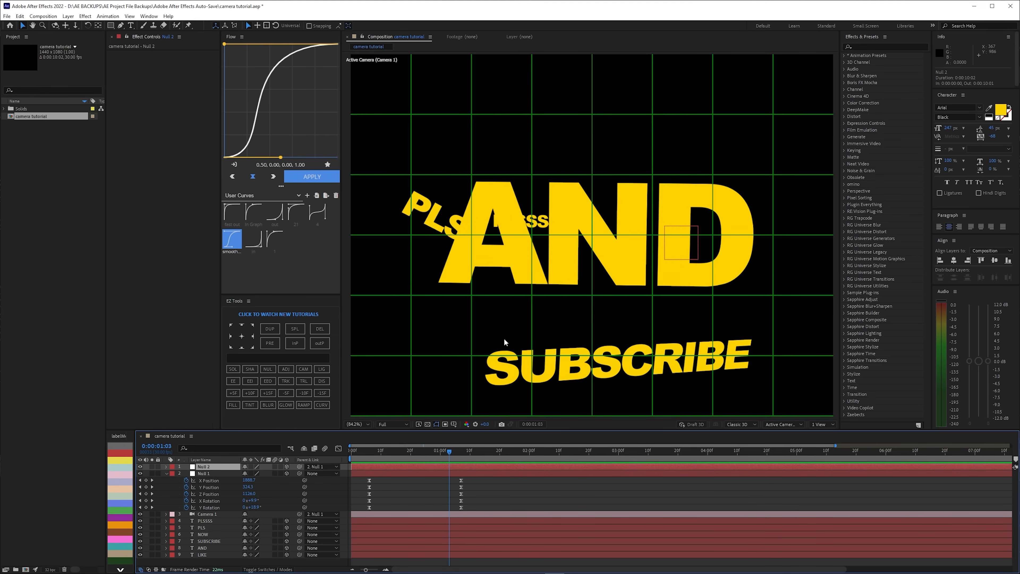
mouse_move(574, 325)
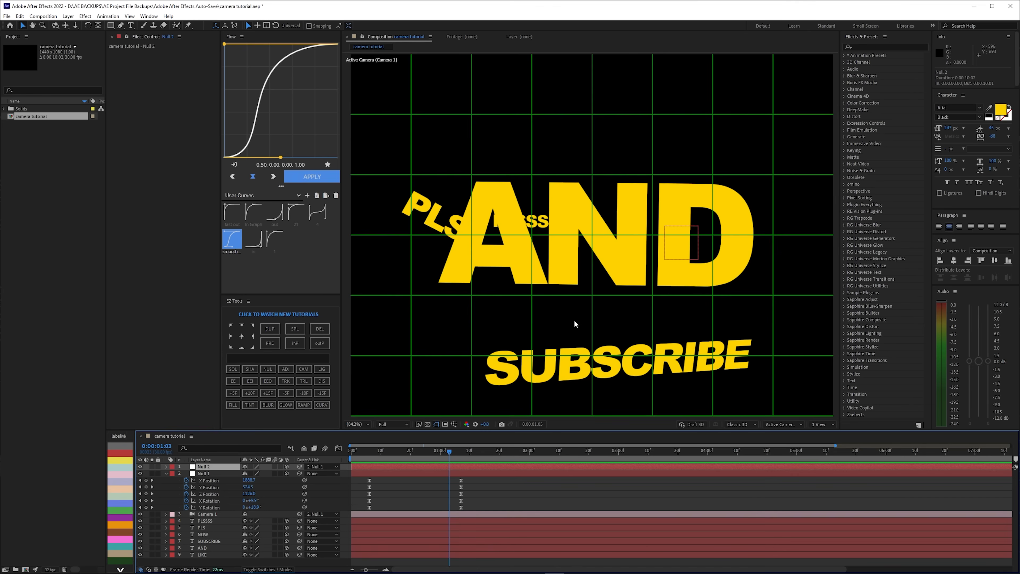
left_click(437, 450)
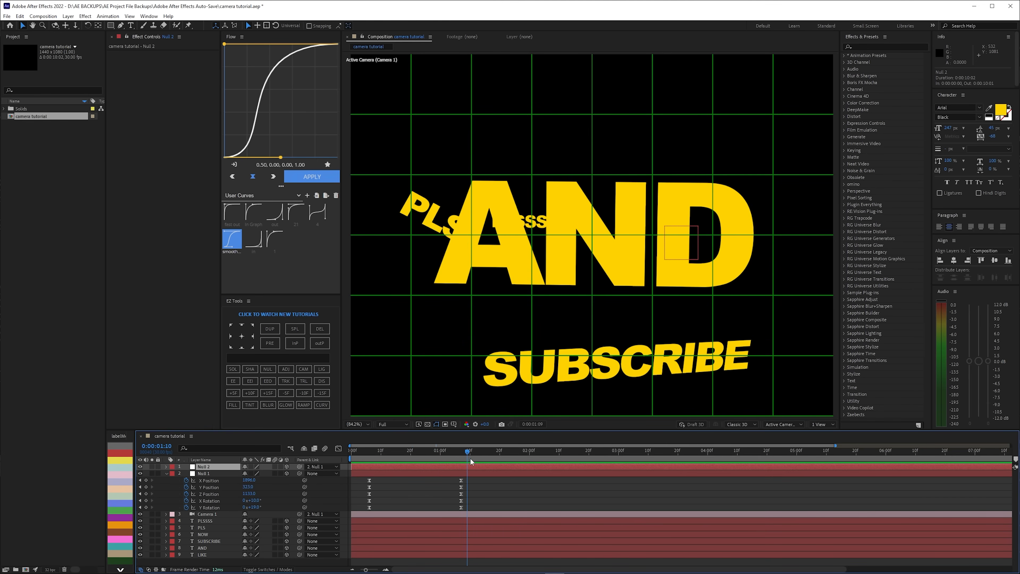
left_click(390, 449)
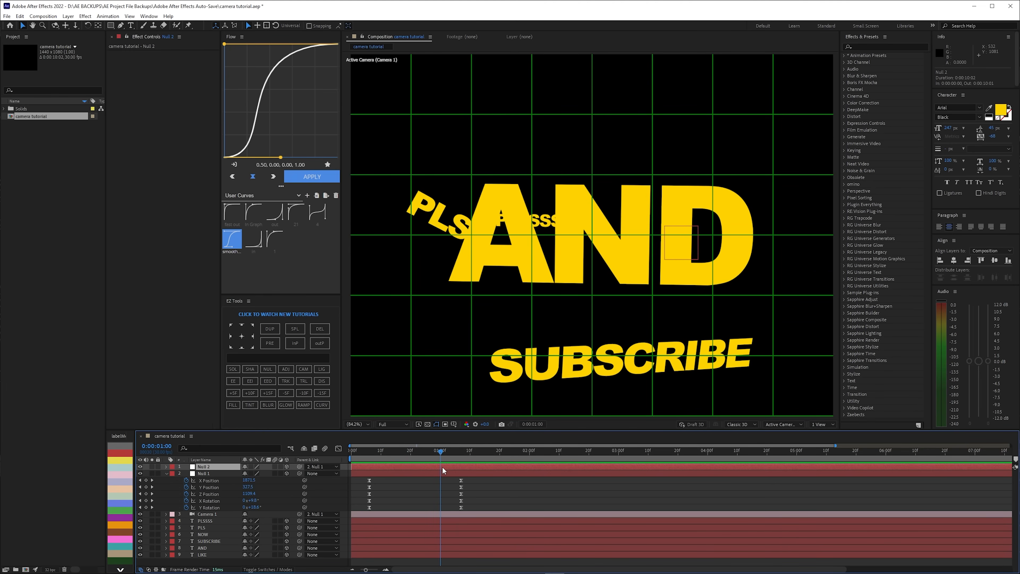
mouse_move(460, 471)
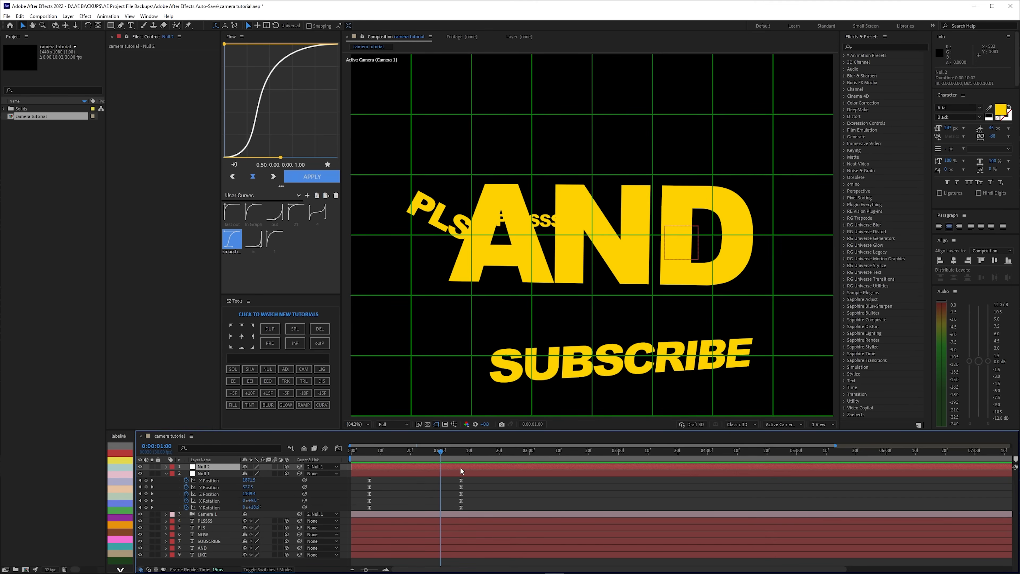
mouse_move(517, 471)
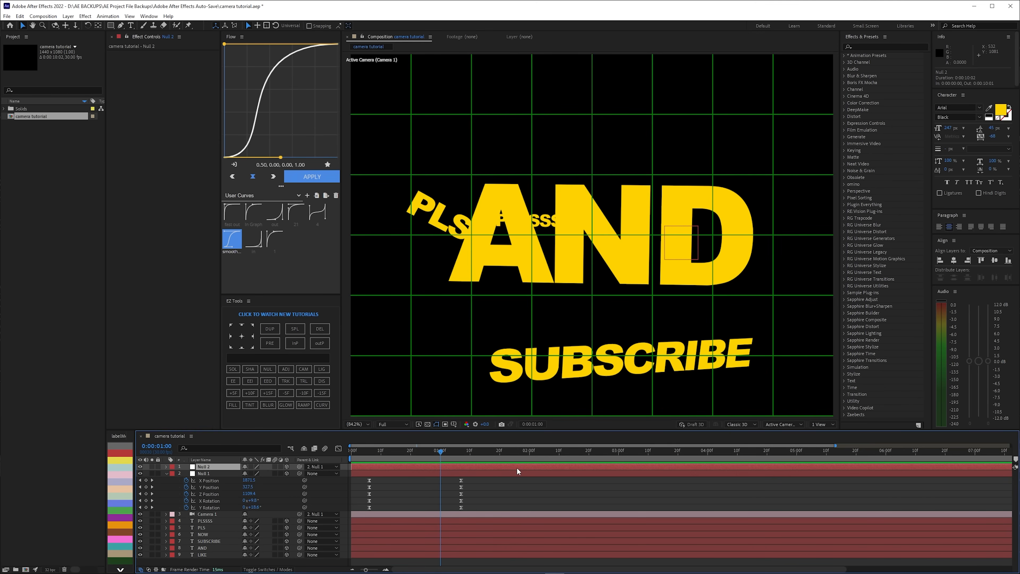
mouse_move(523, 447)
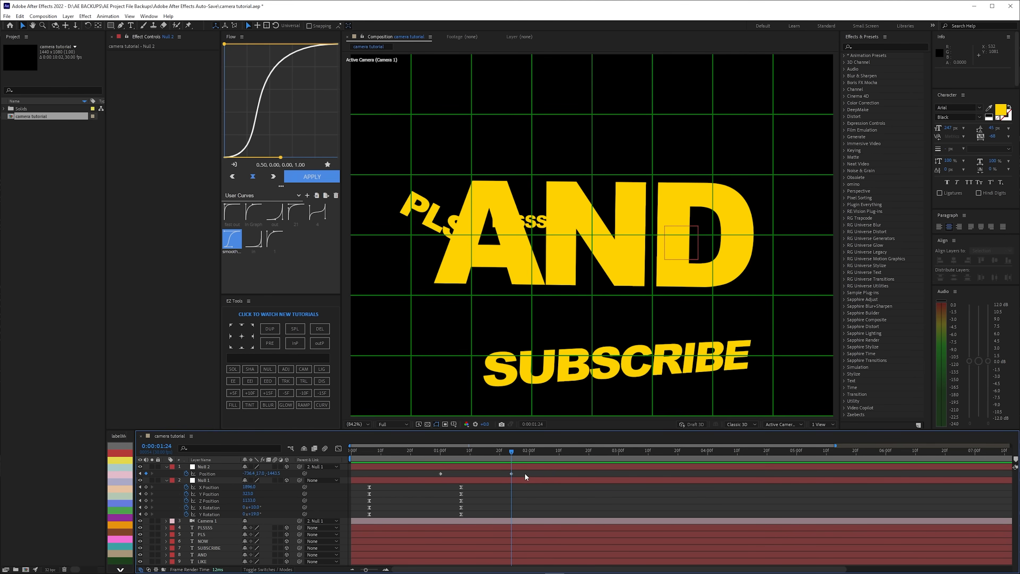
Set Null 2's parent to None in the Parent & Link column
left_click(322, 480)
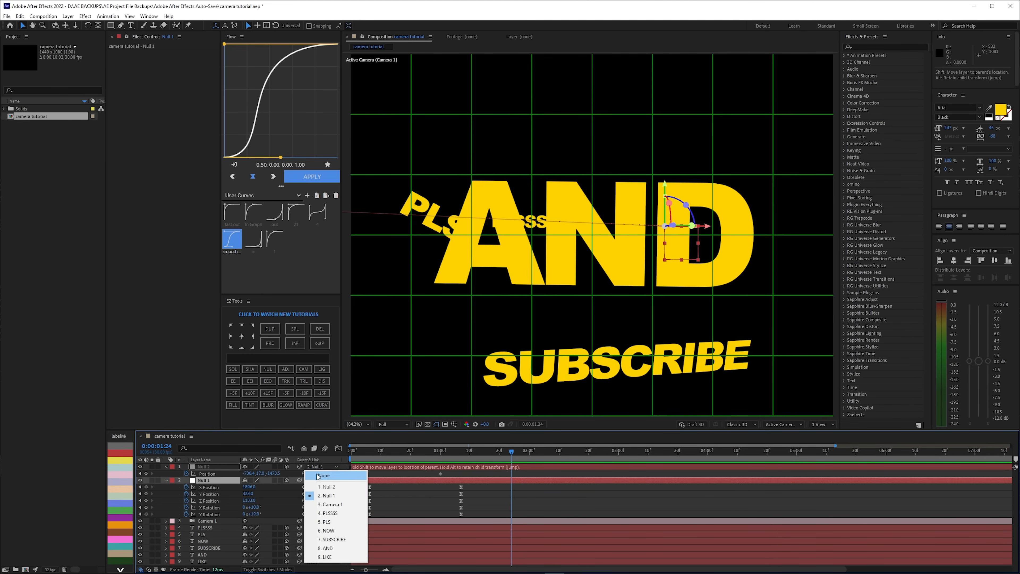
left_click(324, 475)
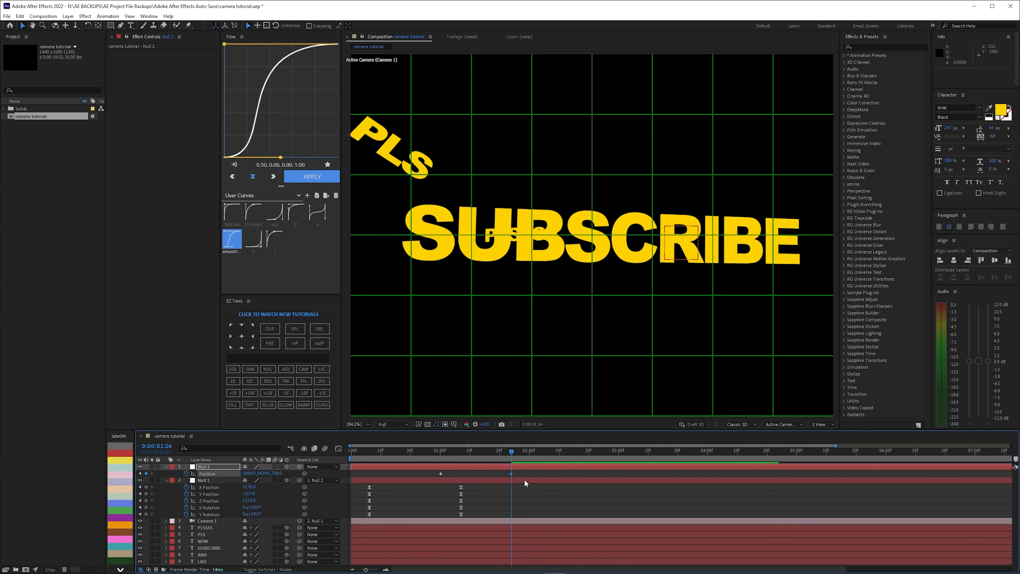
Keyframe Null 2's rotation and bring up the Layer > New choices
left_click(148, 473)
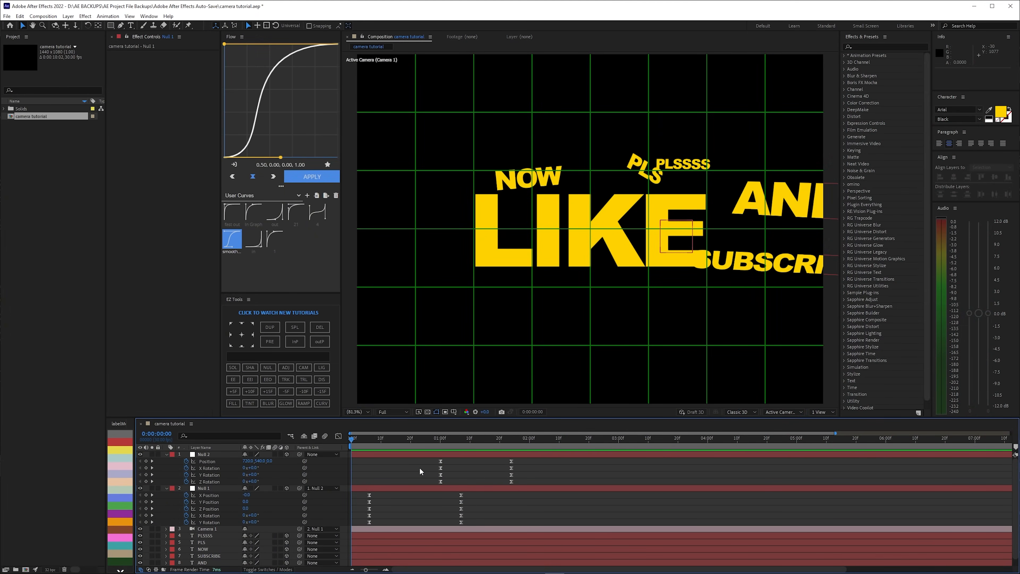
left_click(67, 17)
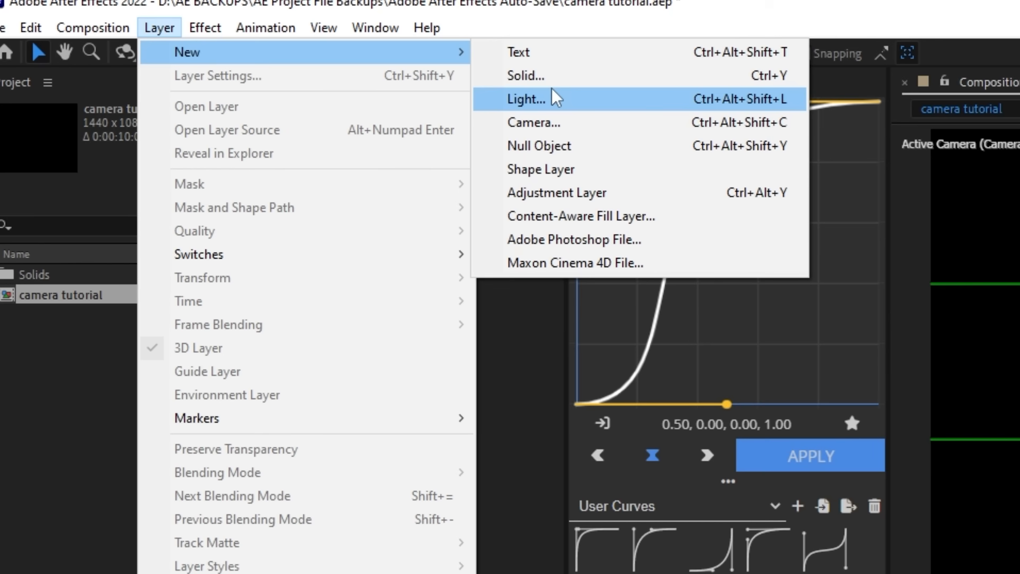